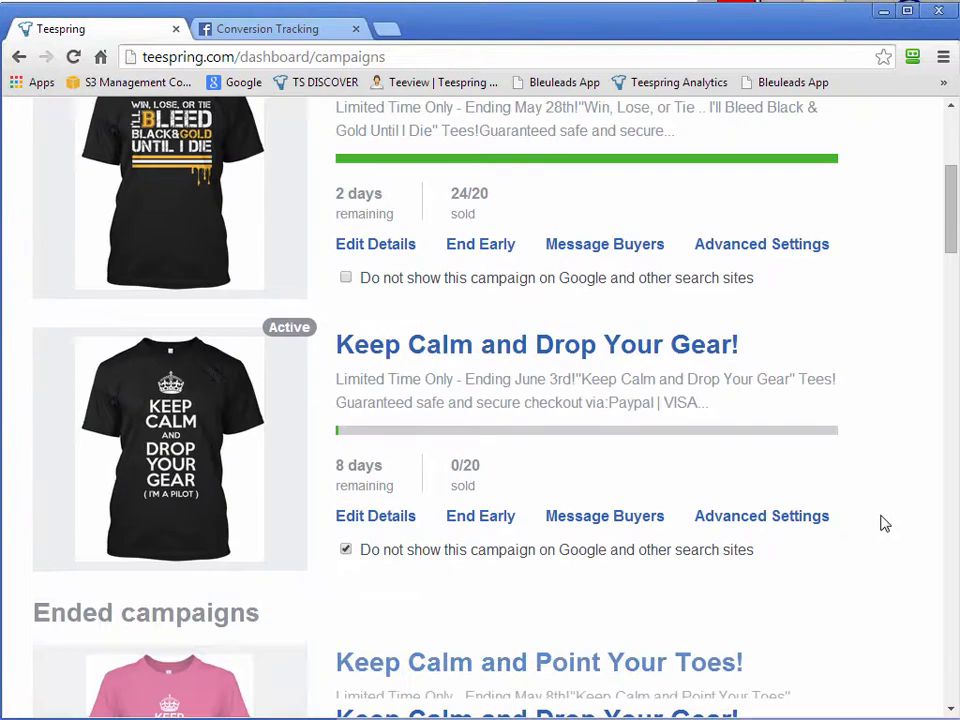
{"action": "mouse_move", "coordinate": [880, 569]}
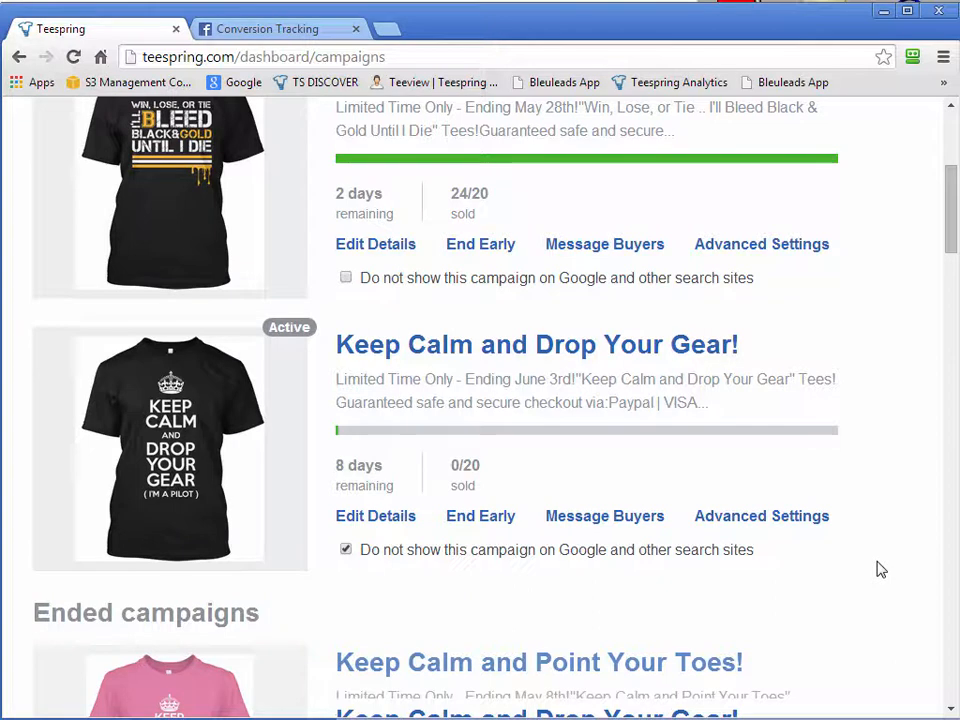
{"action": "mouse_move", "coordinate": [884, 568]}
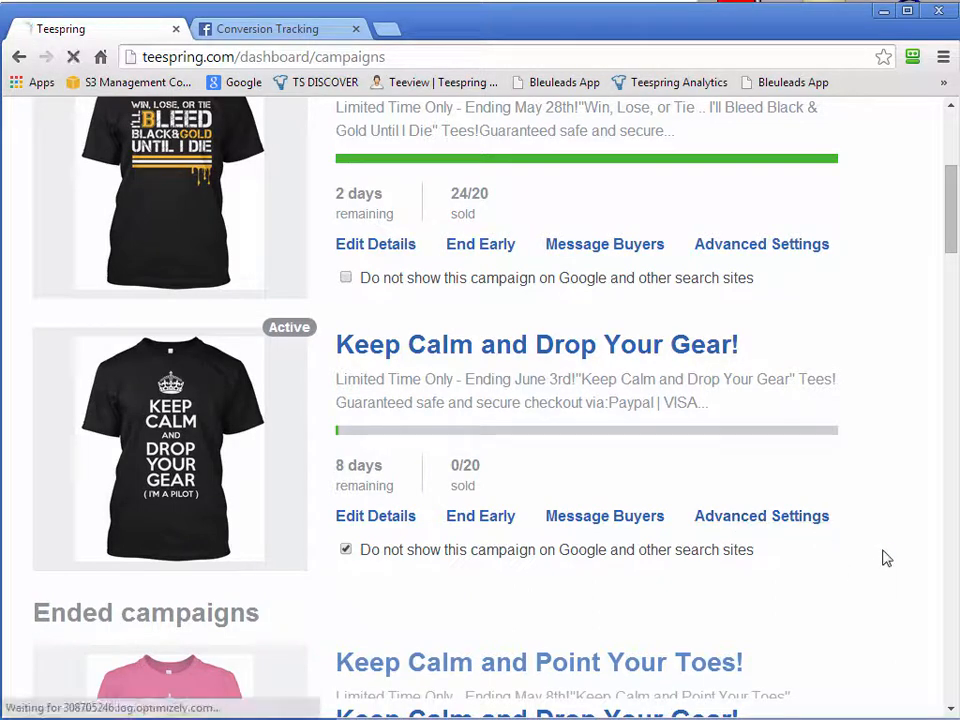
Show the Retargeting Pixels settings in the Keep Calm and Drop Your Gear! campaign's advanced settings
{"action": "left_click", "coordinate": [761, 515]}
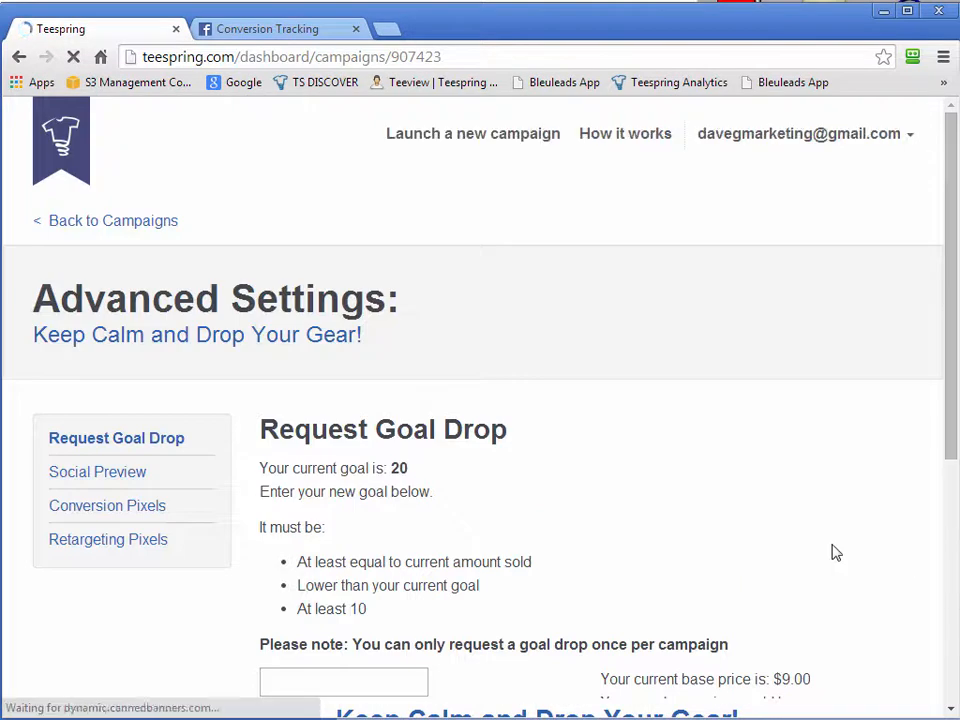
{"action": "scroll", "scroll_direction": "down", "scroll_amount": 3}
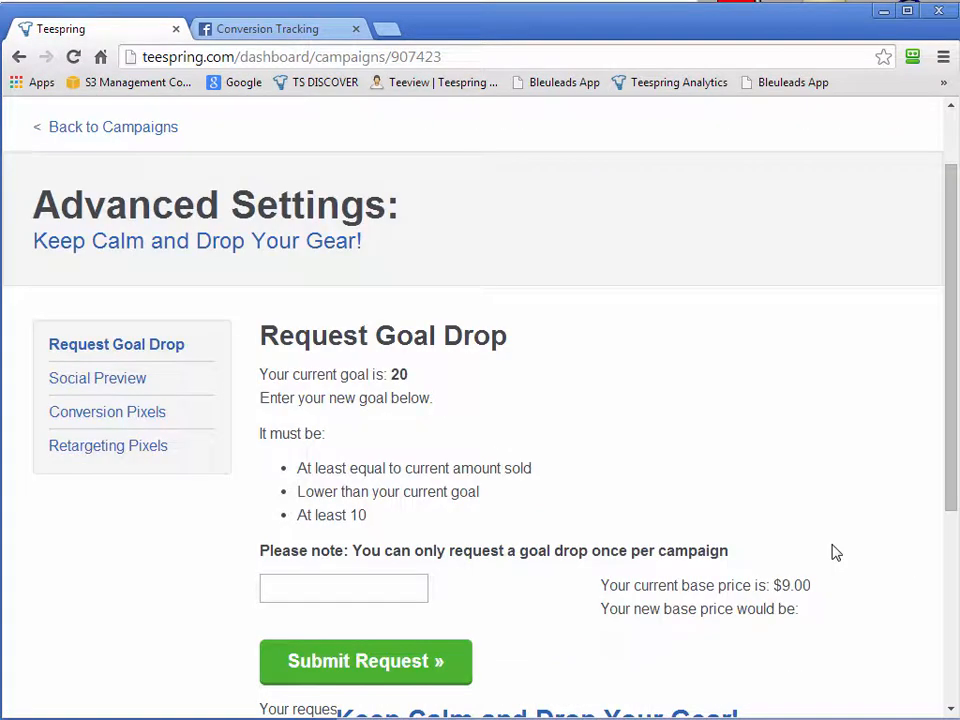
{"action": "mouse_move", "coordinate": [108, 445]}
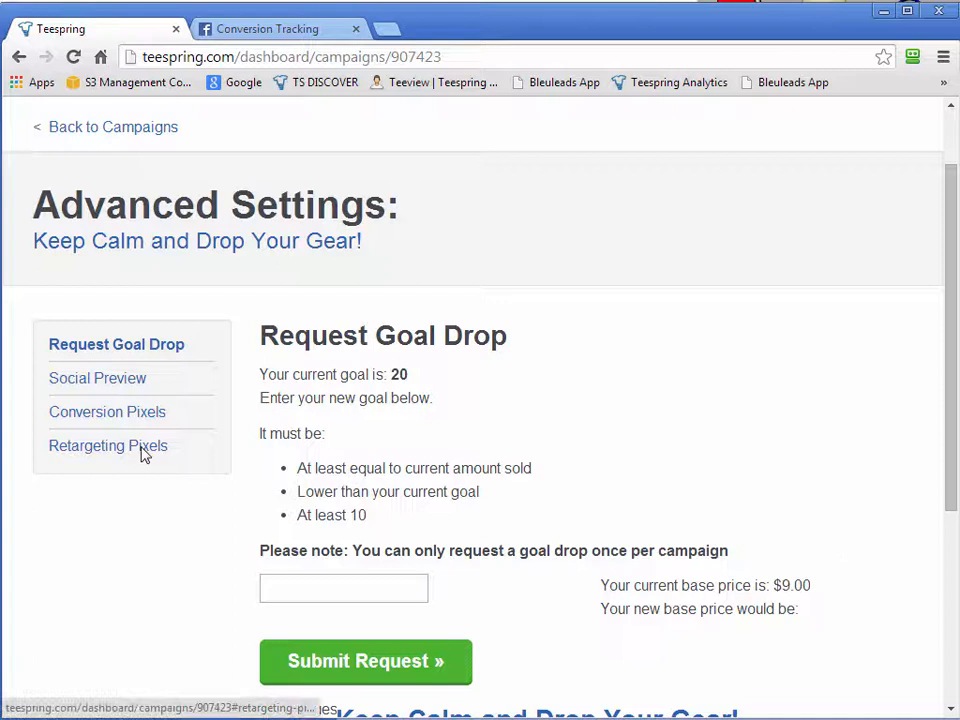
{"action": "left_click", "coordinate": [108, 445]}
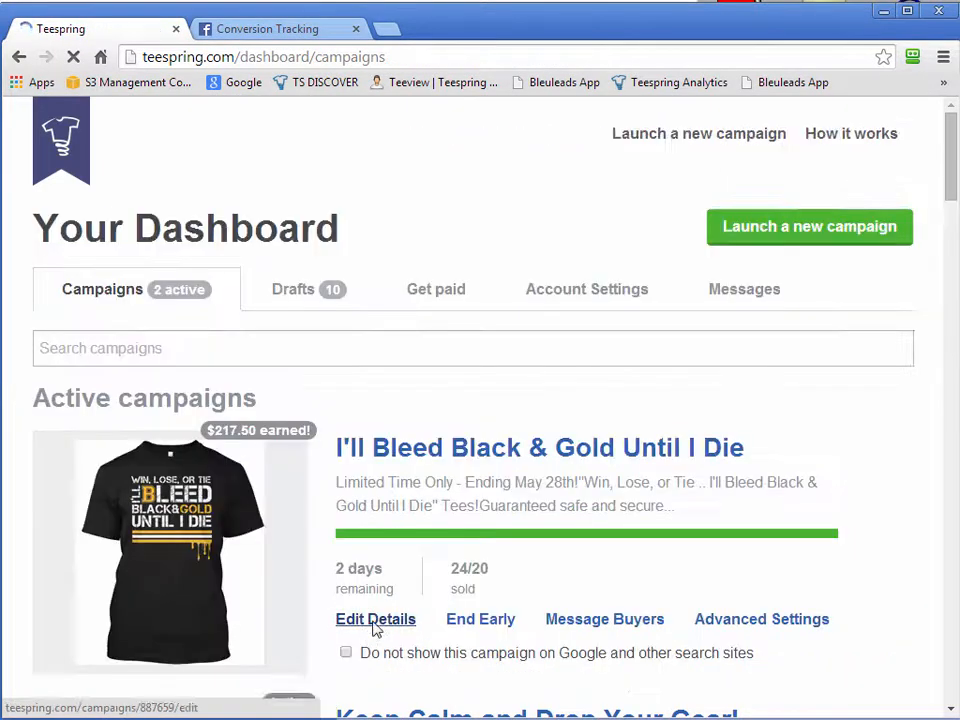
Open the campaign's public page in a new tab and switch to it
{"action": "left_click", "coordinate": [375, 618]}
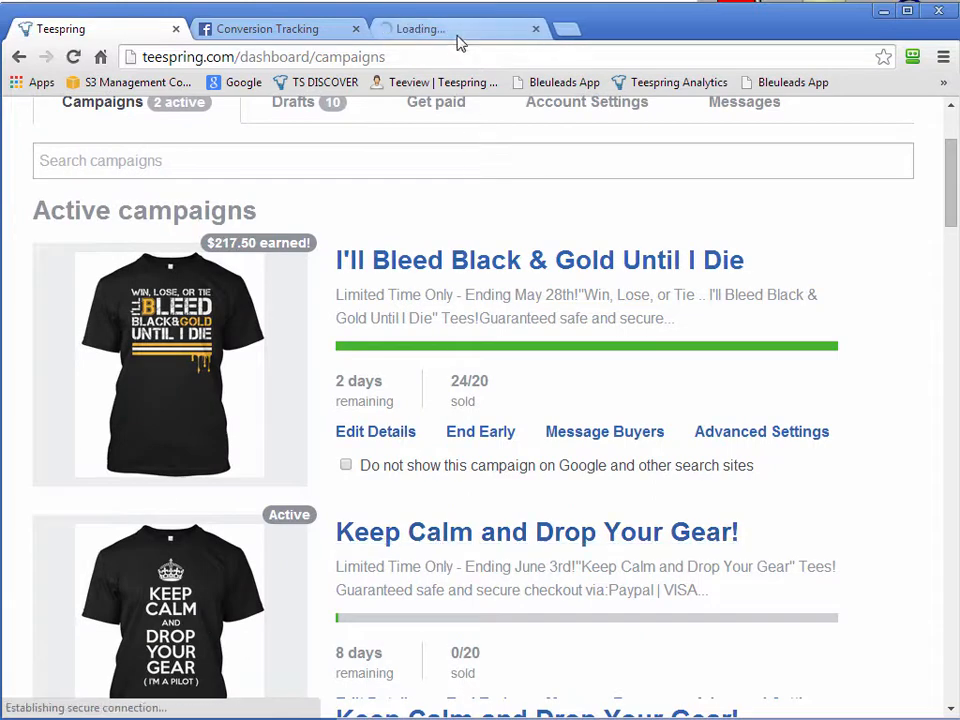
{"action": "left_click", "coordinate": [450, 28]}
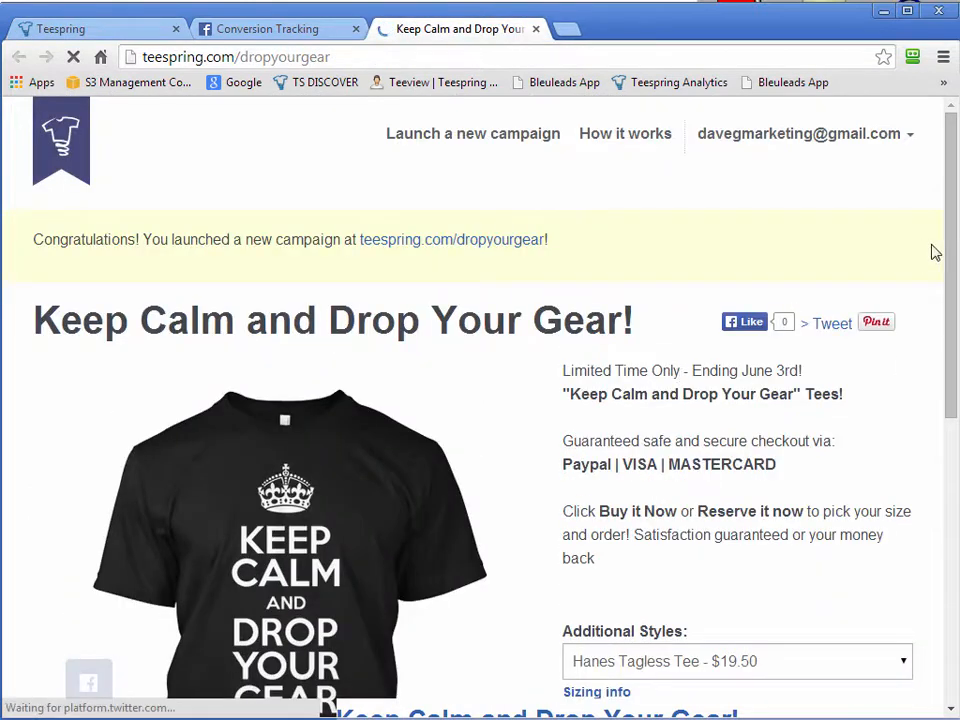
{"action": "scroll", "scroll_direction": "down", "scroll_amount": 3}
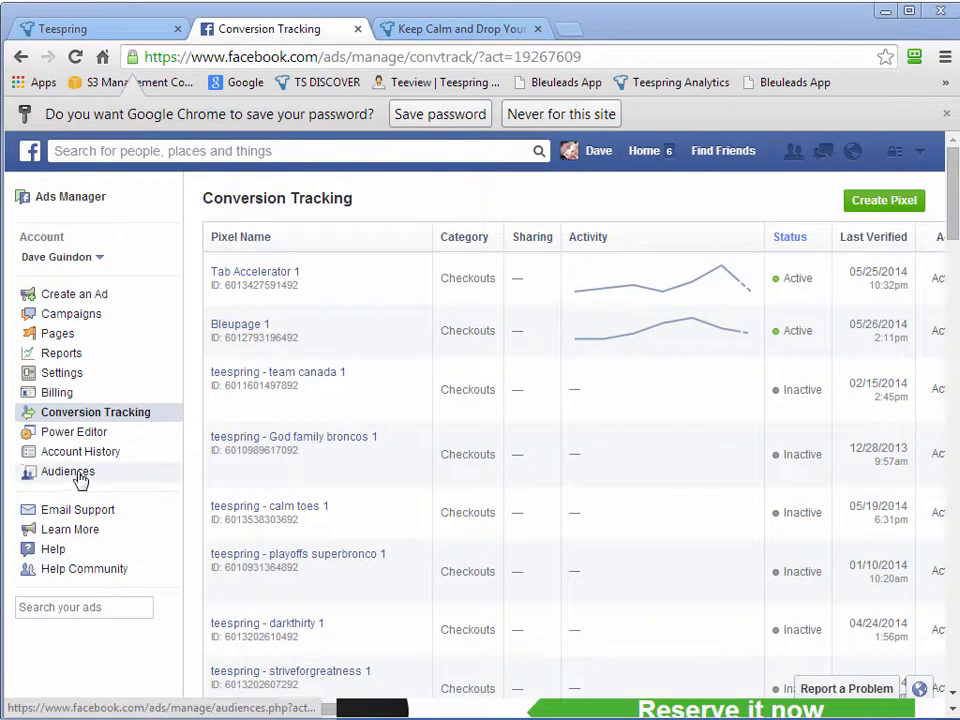
Show the Ads Manager Audiences list, including the Bleupage Visitors 1 website audience
{"action": "left_click", "coordinate": [68, 471]}
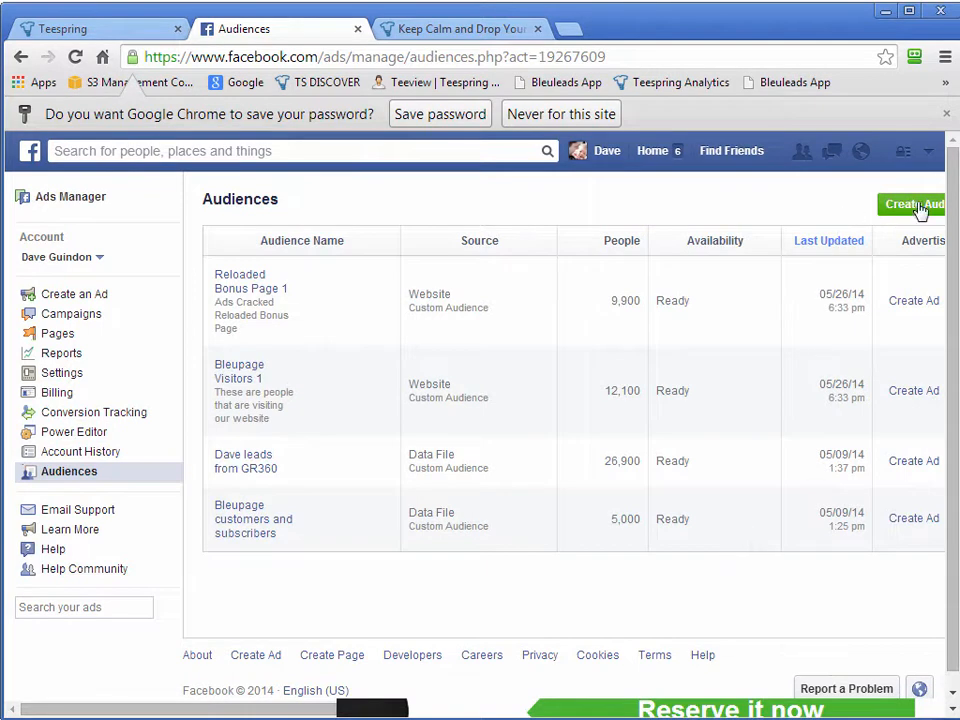
{"action": "mouse_move", "coordinate": [240, 300]}
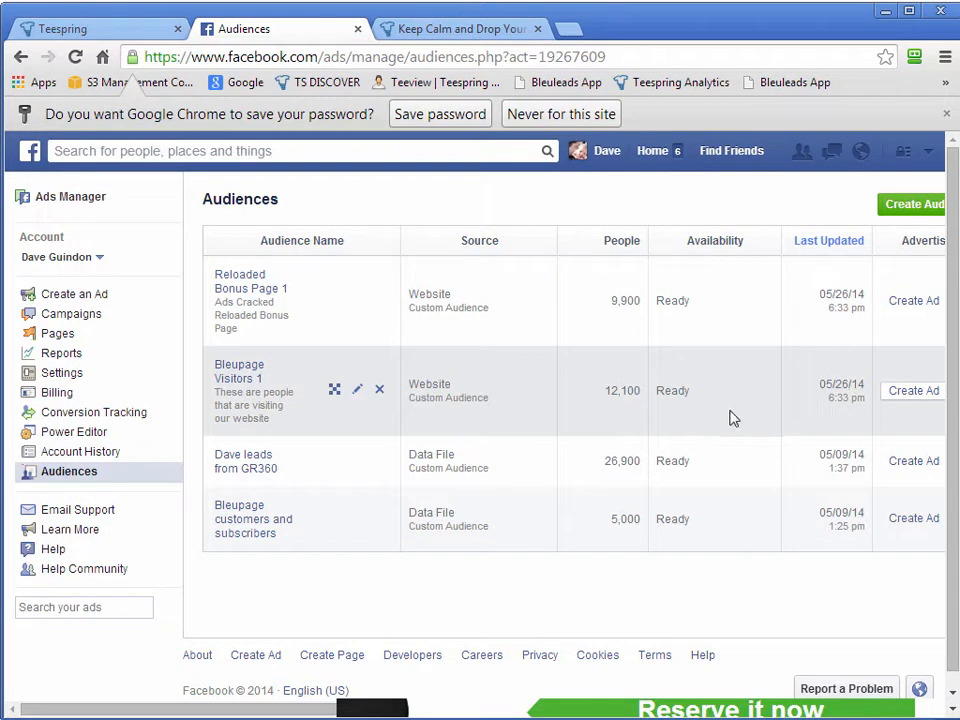
{"action": "mouse_move", "coordinate": [658, 427]}
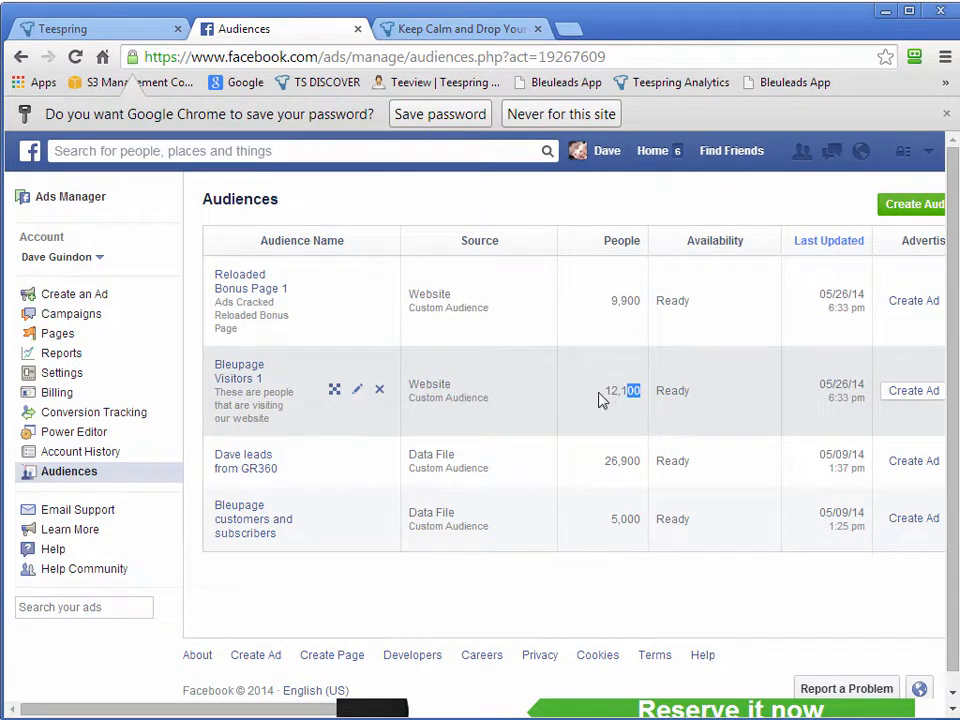
{"action": "double_click", "coordinate": [621, 390]}
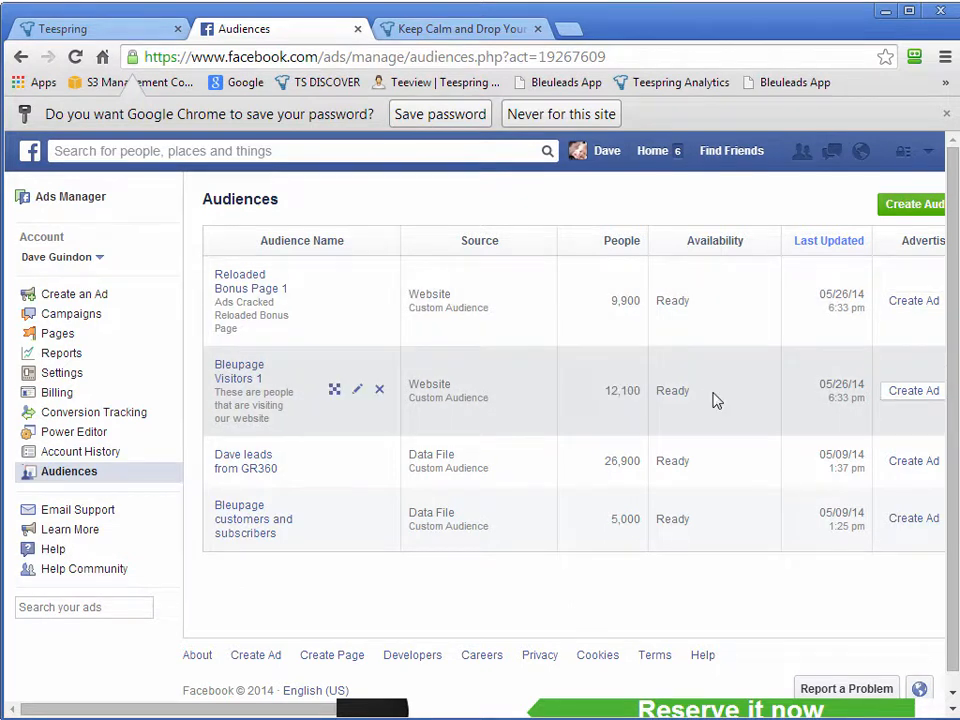
{"action": "mouse_move", "coordinate": [686, 390]}
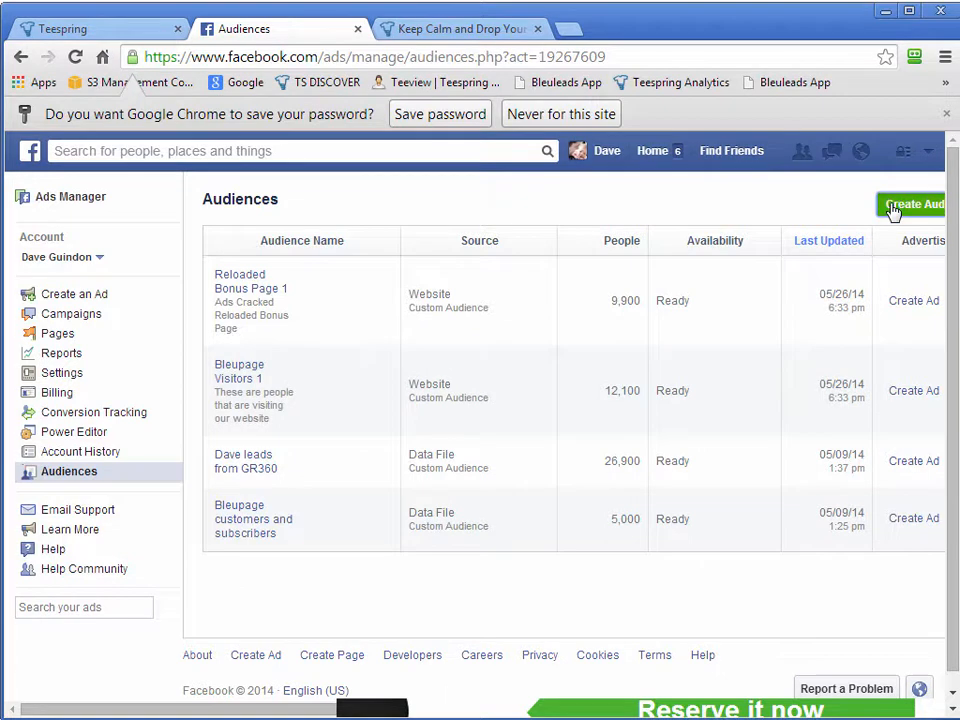
Create website custom audience 'Teespring - Drop Gear 1' for all visitors over 30 days
{"action": "left_click", "coordinate": [912, 204]}
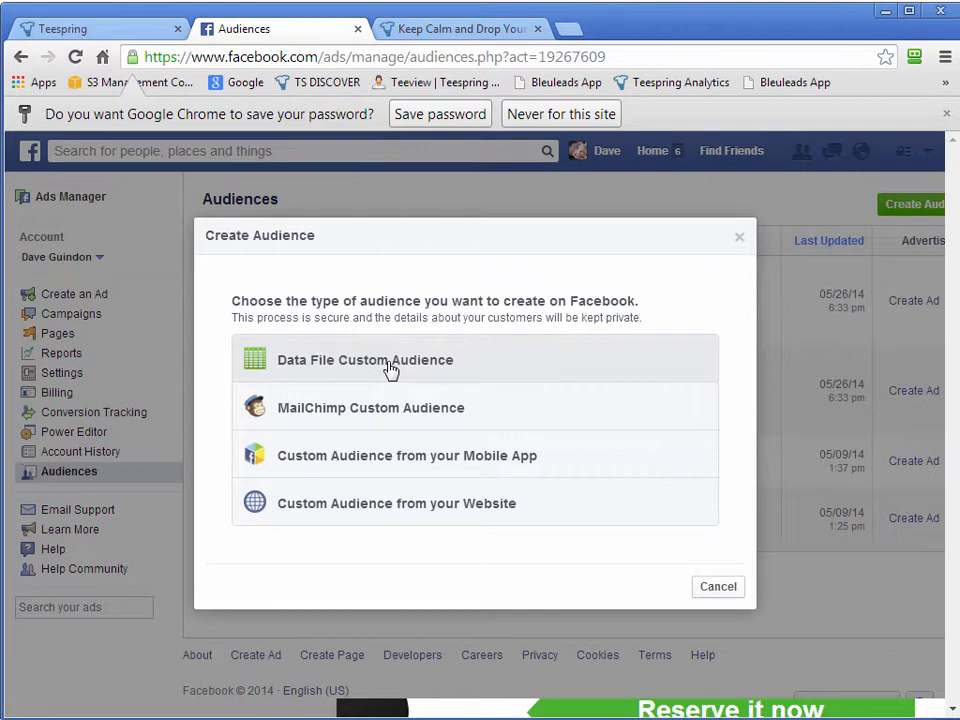
{"action": "mouse_move", "coordinate": [407, 513]}
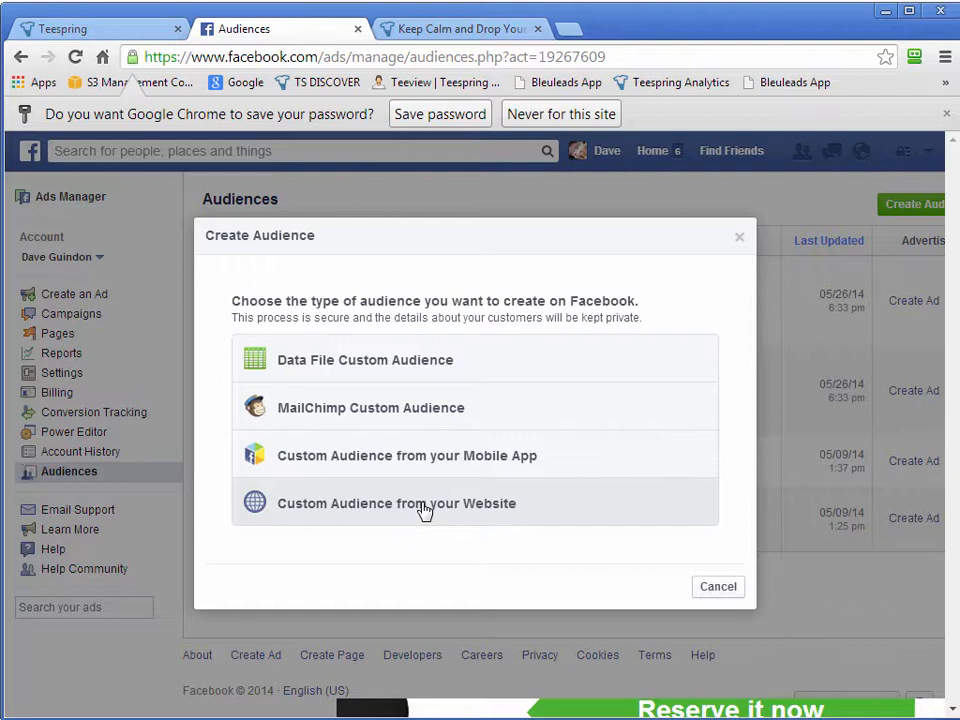
{"action": "left_click", "coordinate": [396, 503]}
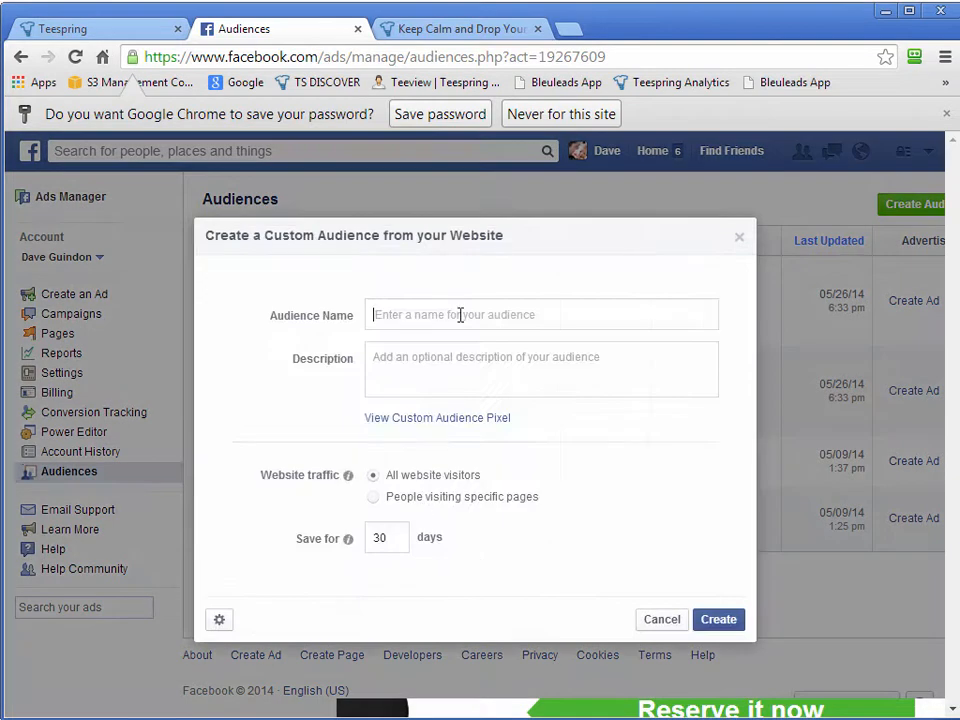
{"action": "type", "text": "Teespring -"}
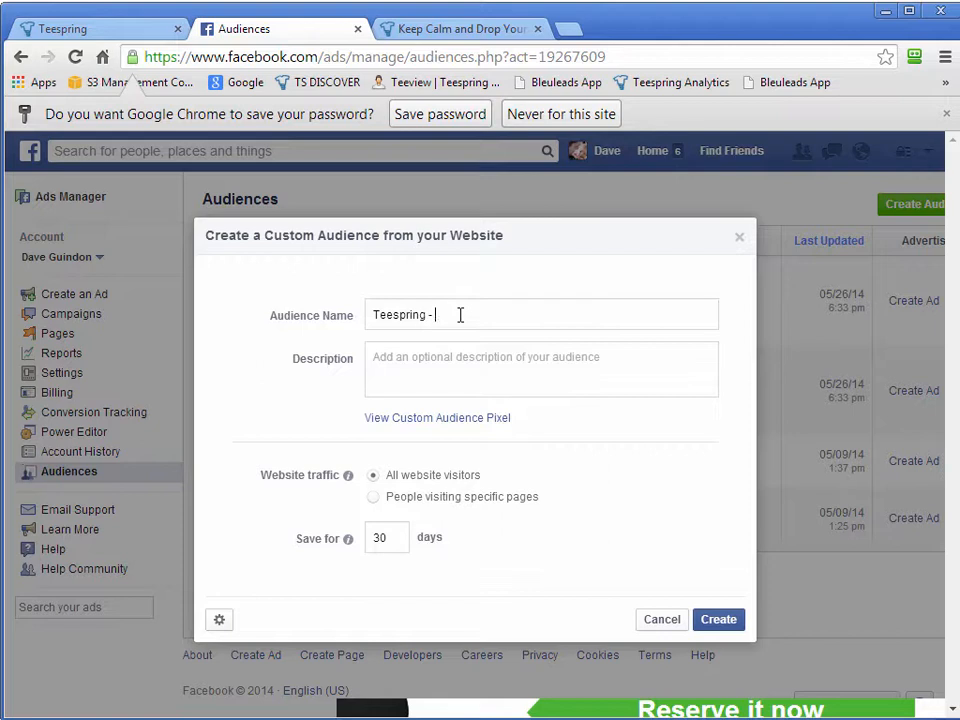
{"action": "type", "text": "Drop"}
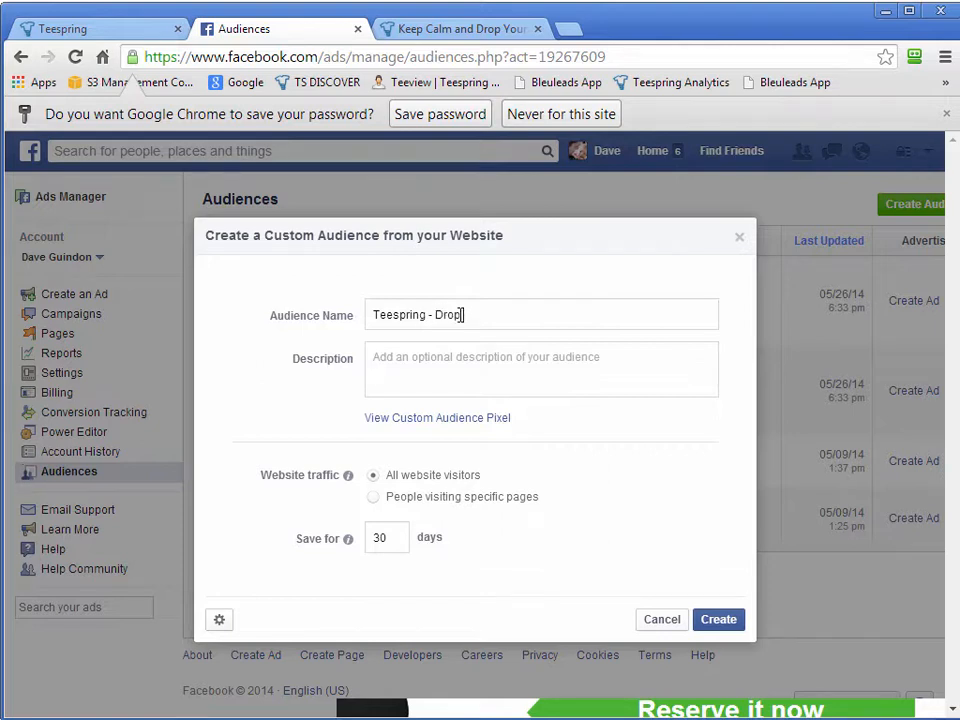
{"action": "type", "text": "Gear 1"}
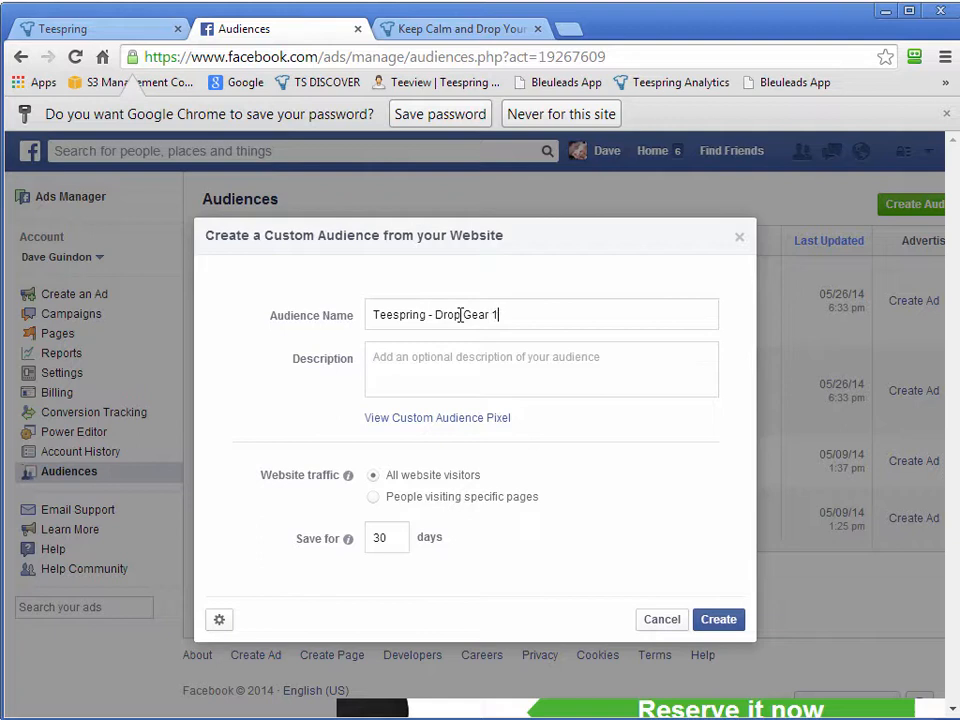
{"action": "mouse_move", "coordinate": [447, 491]}
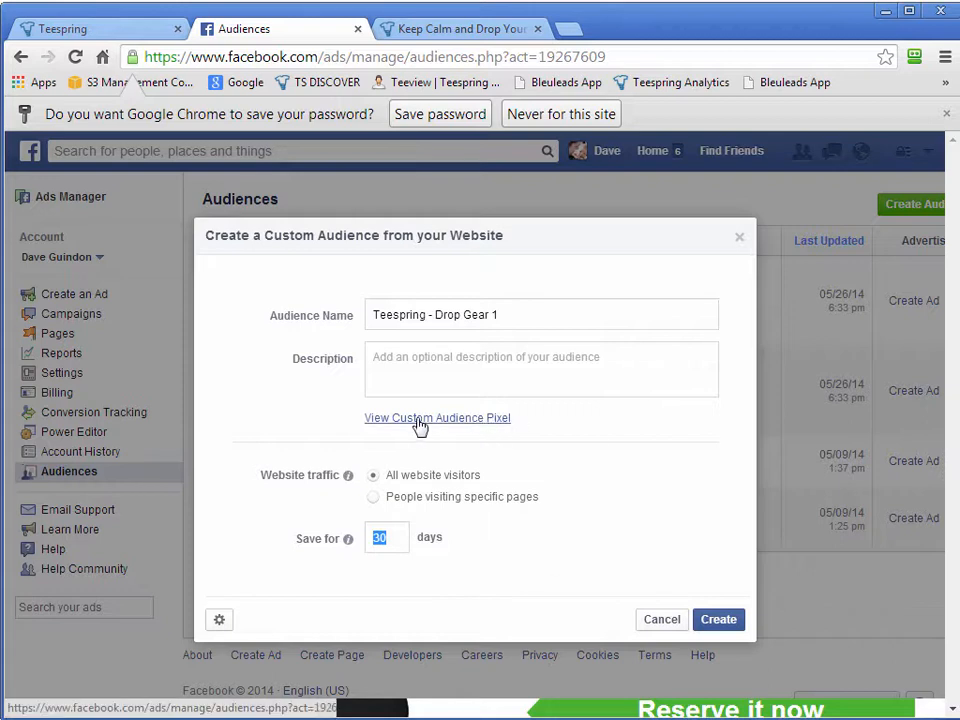
{"action": "left_click", "coordinate": [437, 417]}
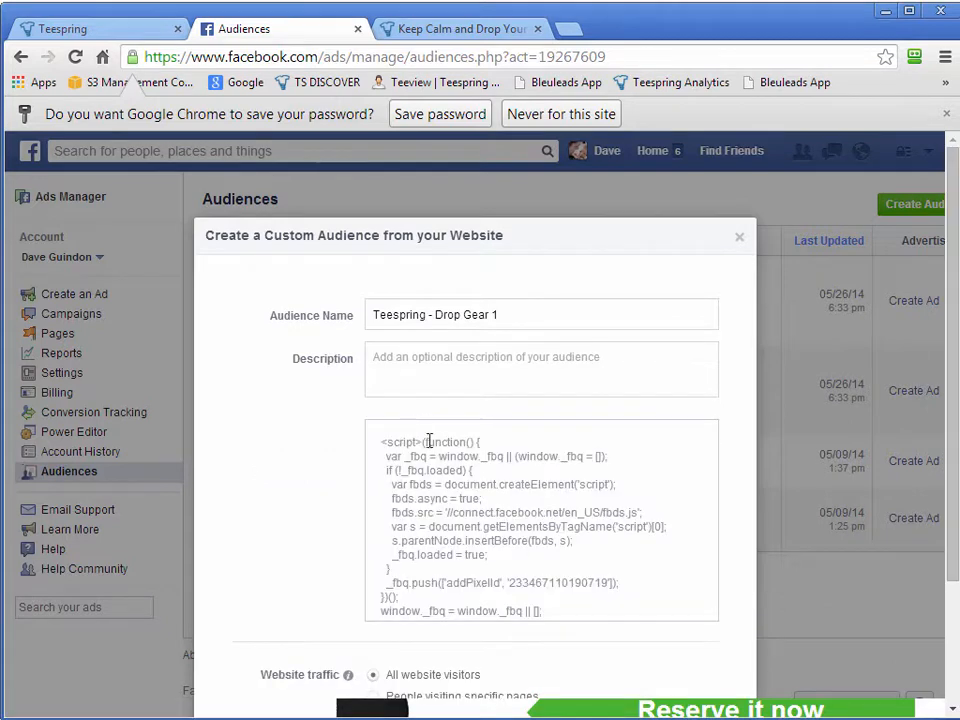
{"action": "scroll", "scroll_direction": "down", "scroll_amount": 3}
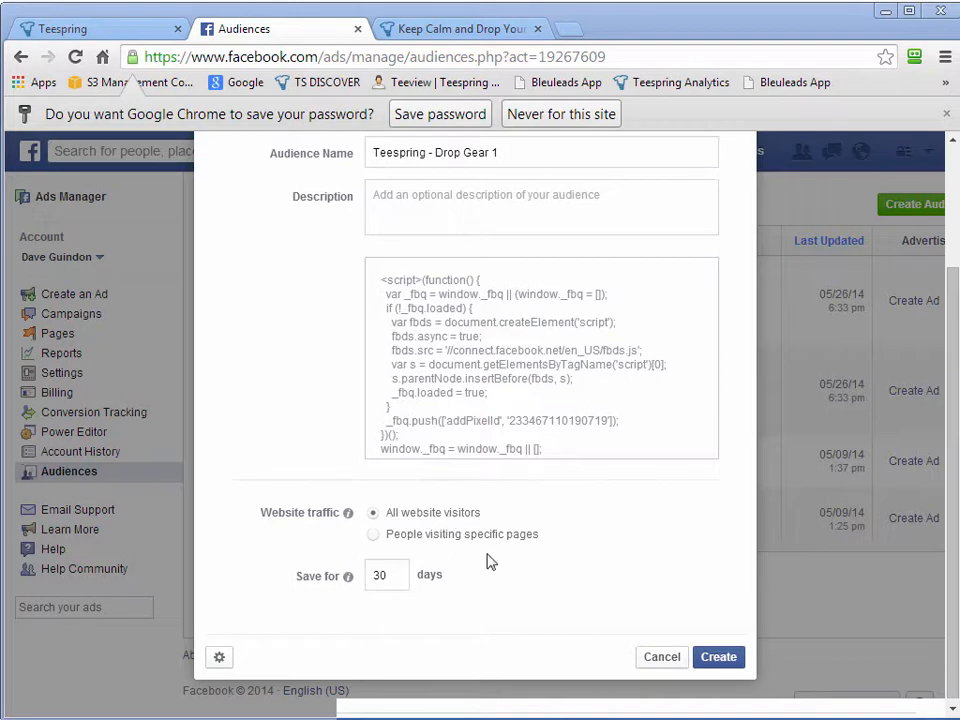
{"action": "mouse_move", "coordinate": [672, 573]}
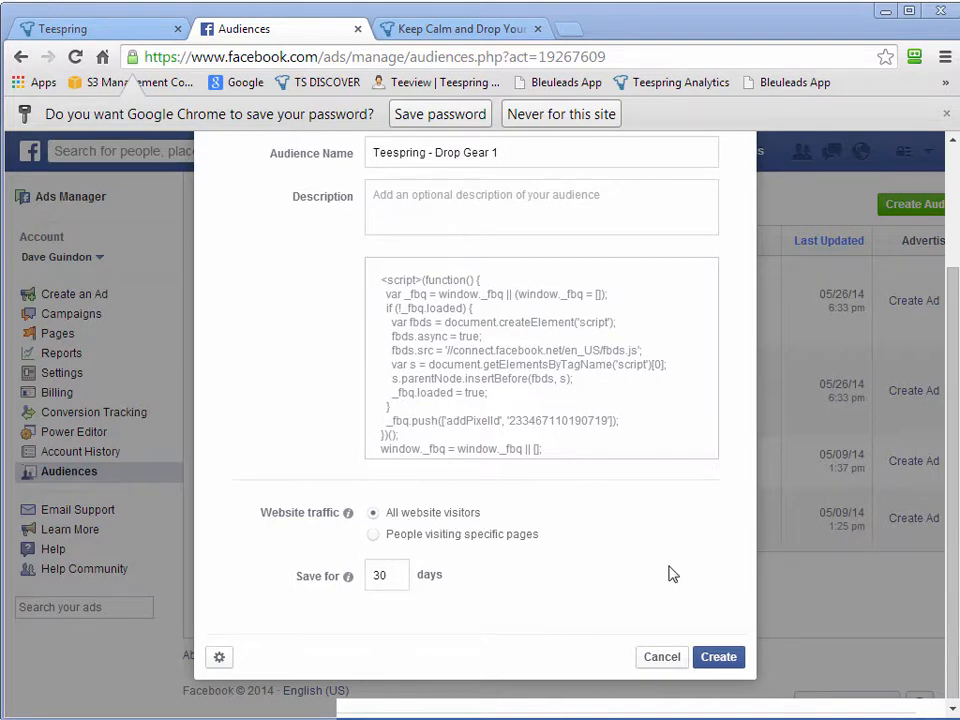
{"action": "left_click", "coordinate": [718, 657]}
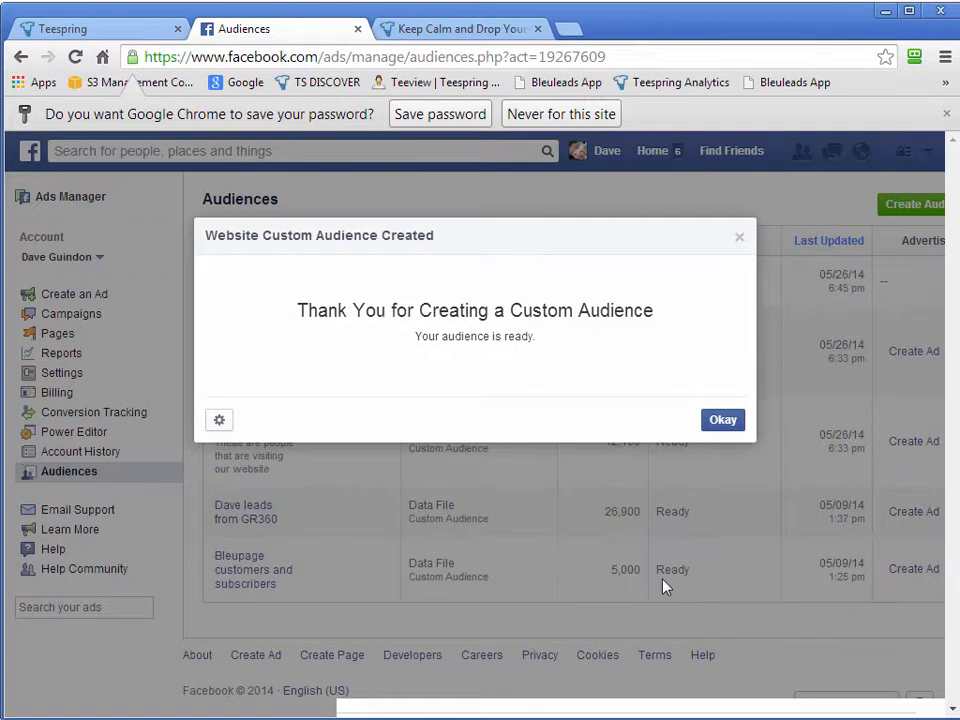
Copy the Teespring - Drop Gear 1 audience's full pixel code from its edit dialog
{"action": "left_click", "coordinate": [722, 419]}
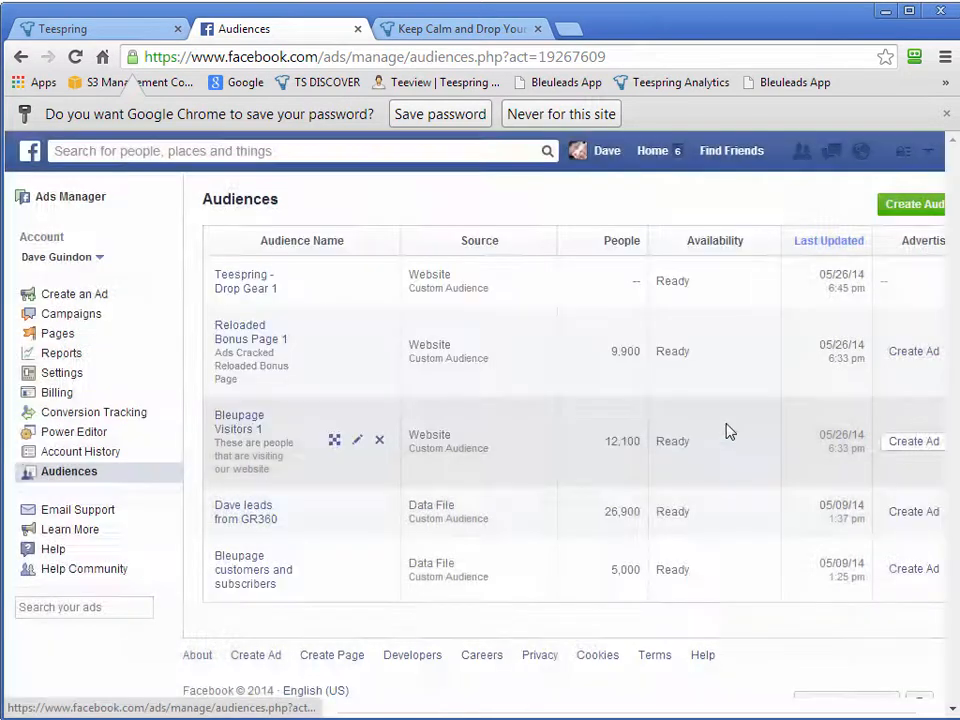
{"action": "mouse_move", "coordinate": [480, 285]}
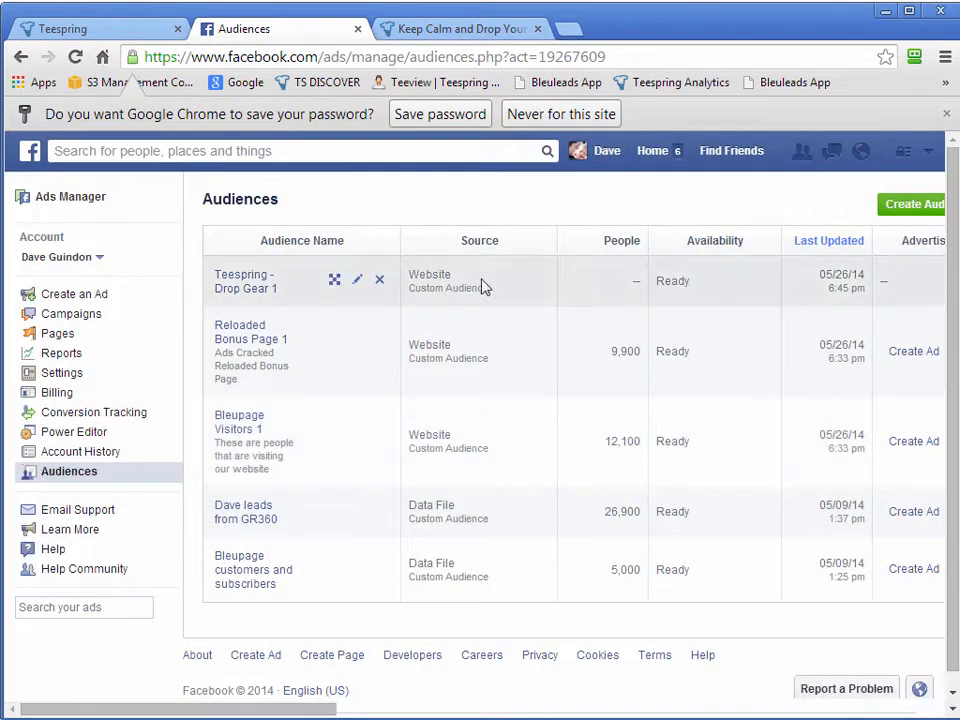
{"action": "left_click", "coordinate": [357, 279]}
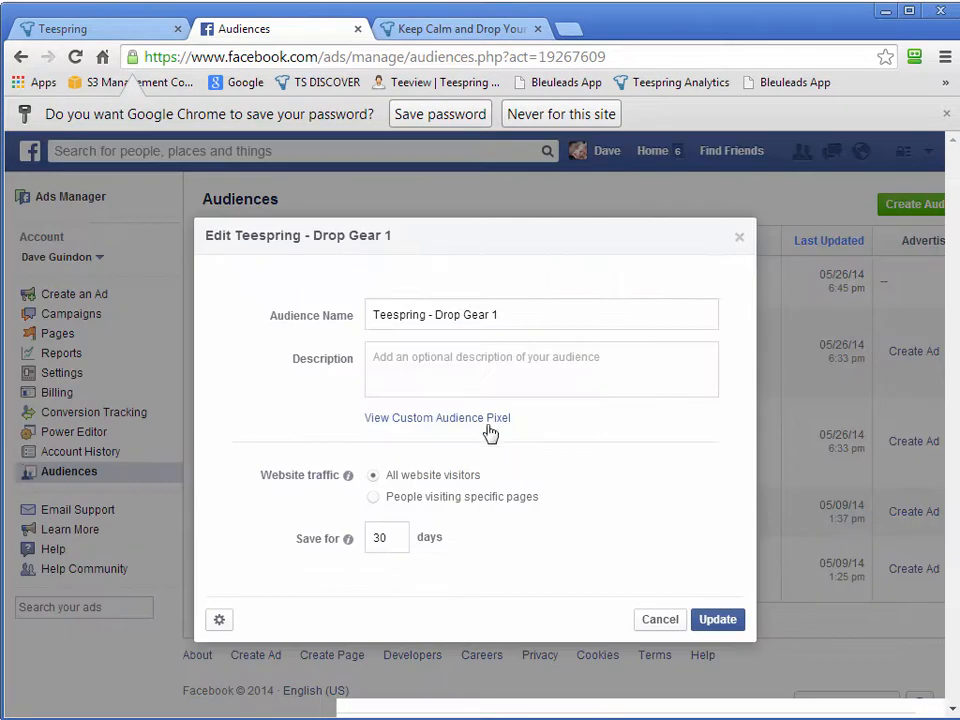
{"action": "left_click", "coordinate": [437, 417]}
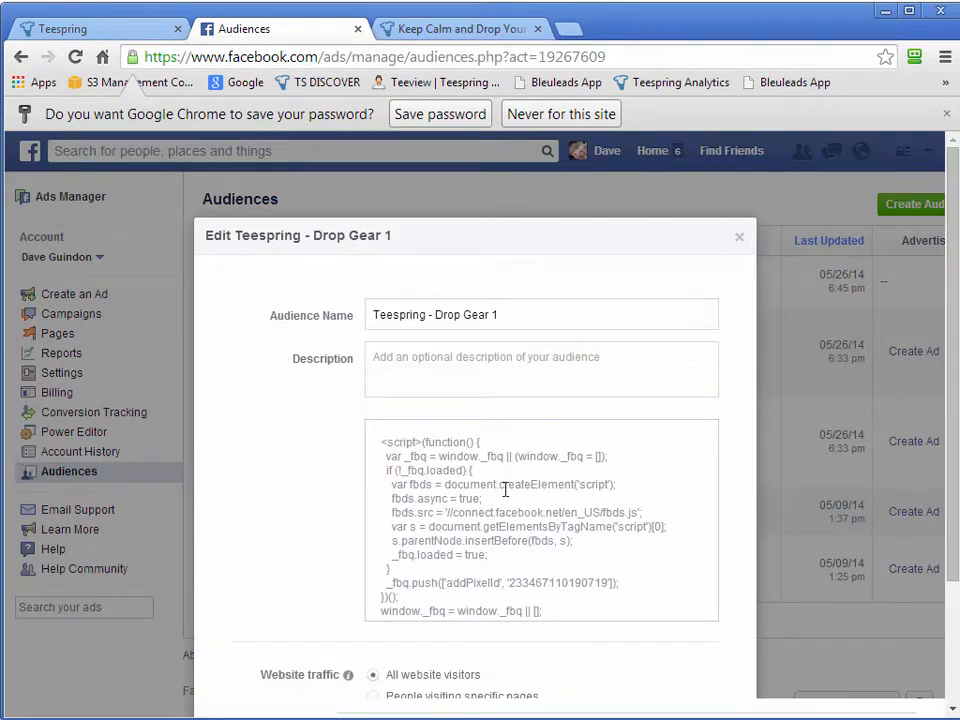
{"action": "left_click", "coordinate": [534, 583]}
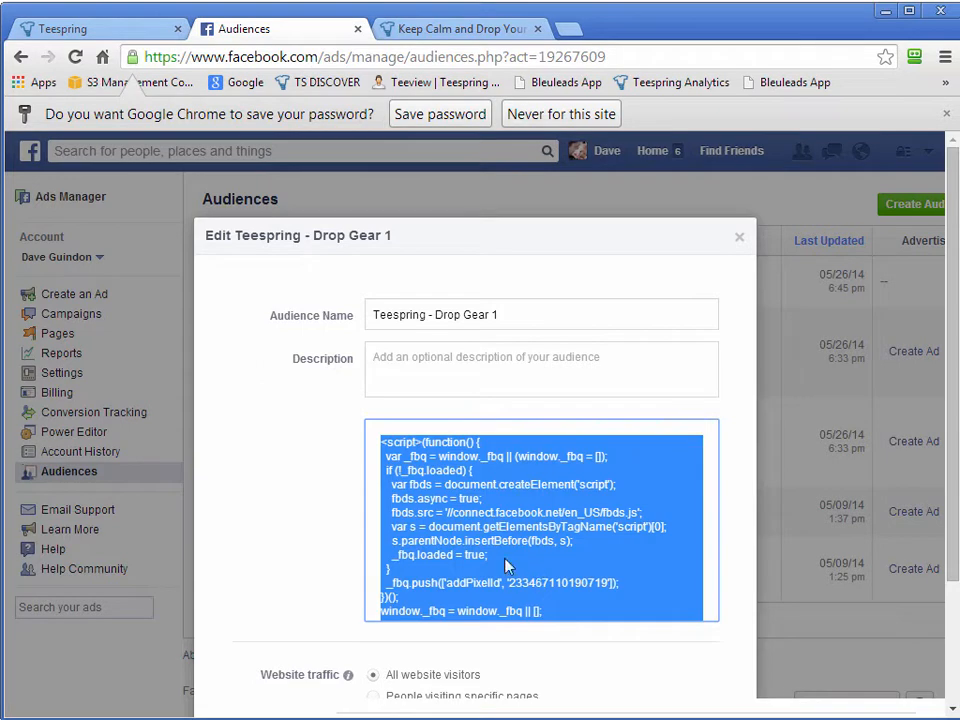
{"action": "right_click", "coordinate": [505, 560]}
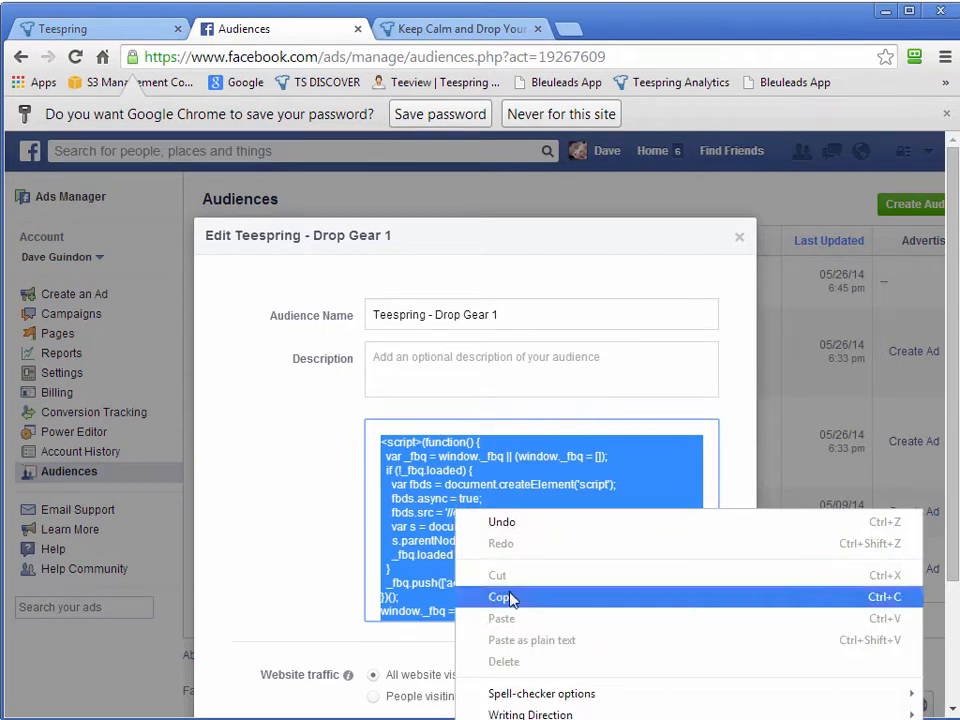
{"action": "left_click", "coordinate": [500, 597]}
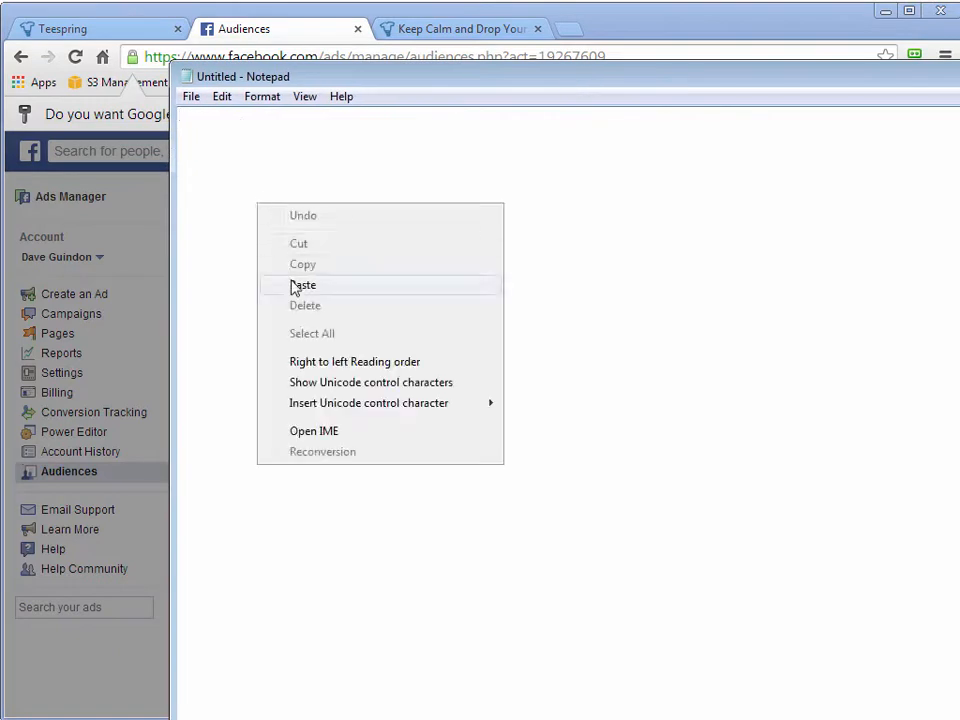
{"action": "left_click", "coordinate": [303, 285]}
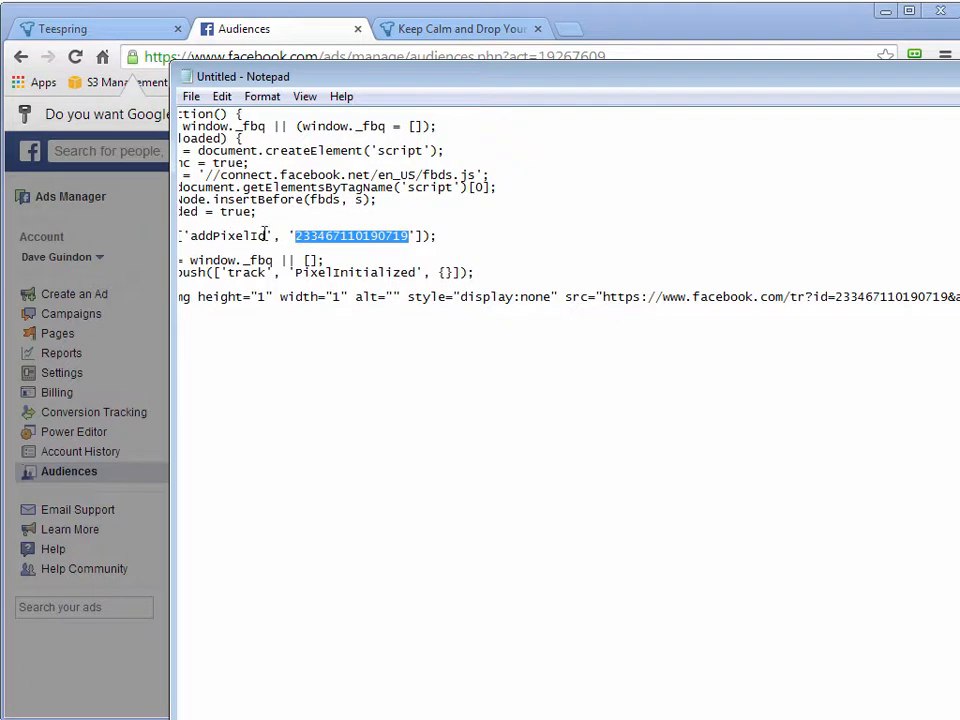
{"action": "right_click", "coordinate": [345, 240]}
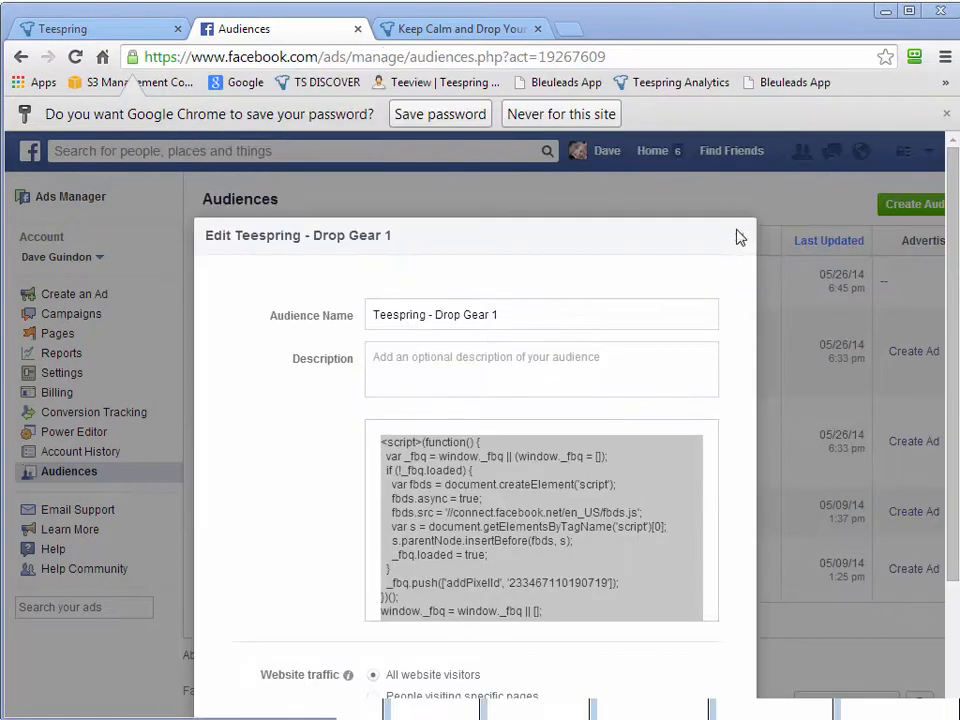
{"action": "left_click", "coordinate": [95, 28]}
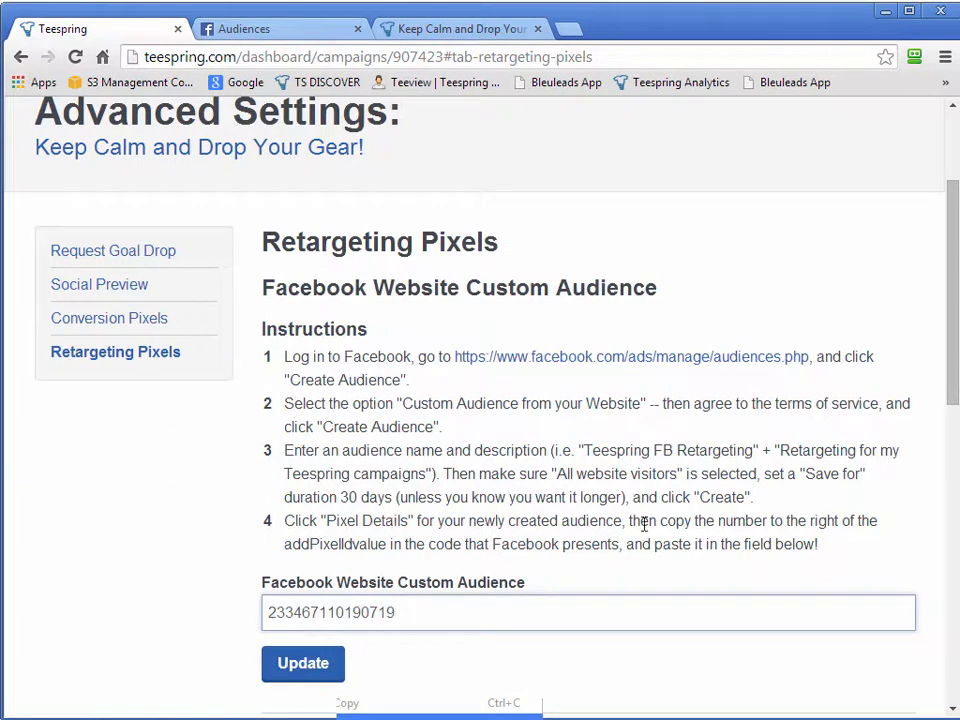
{"action": "double_click", "coordinate": [351, 543]}
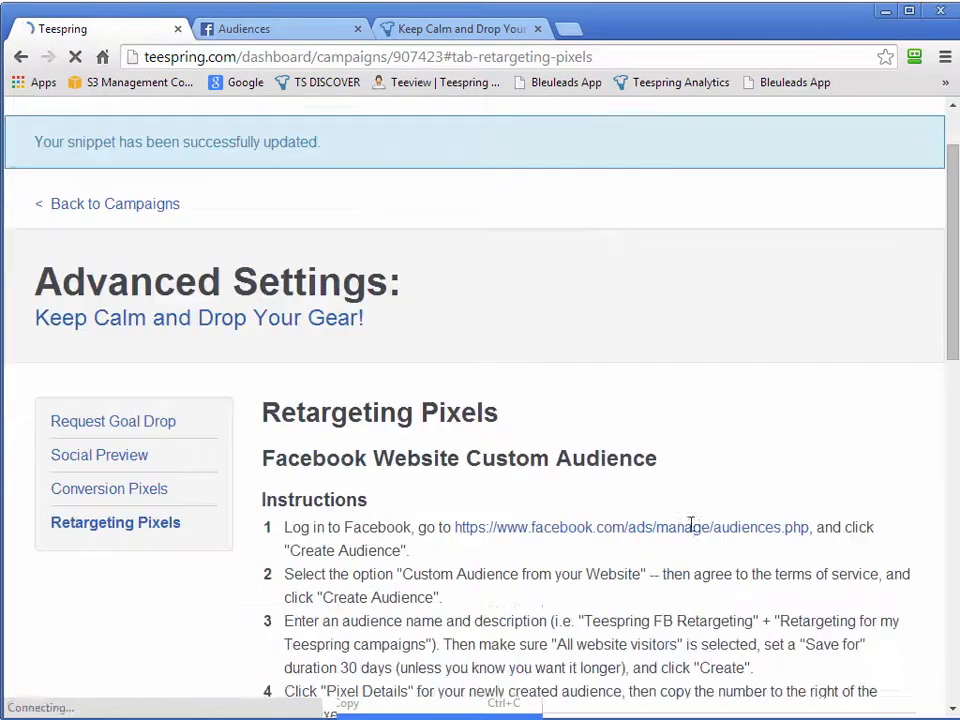
{"action": "scroll", "scroll_direction": "down", "scroll_amount": 3}
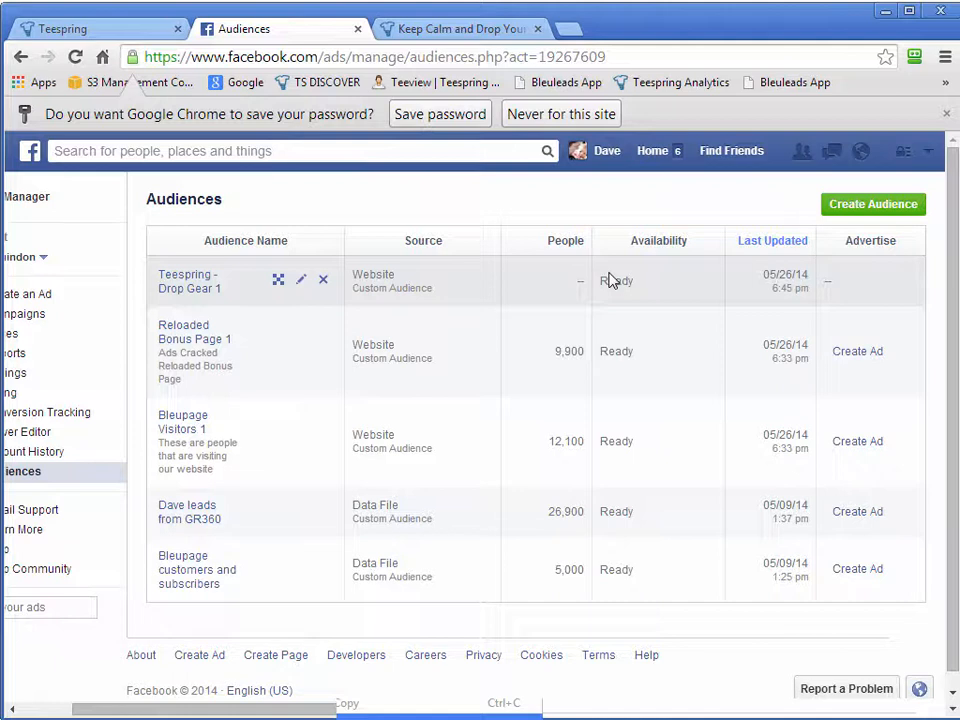
{"action": "mouse_move", "coordinate": [625, 300]}
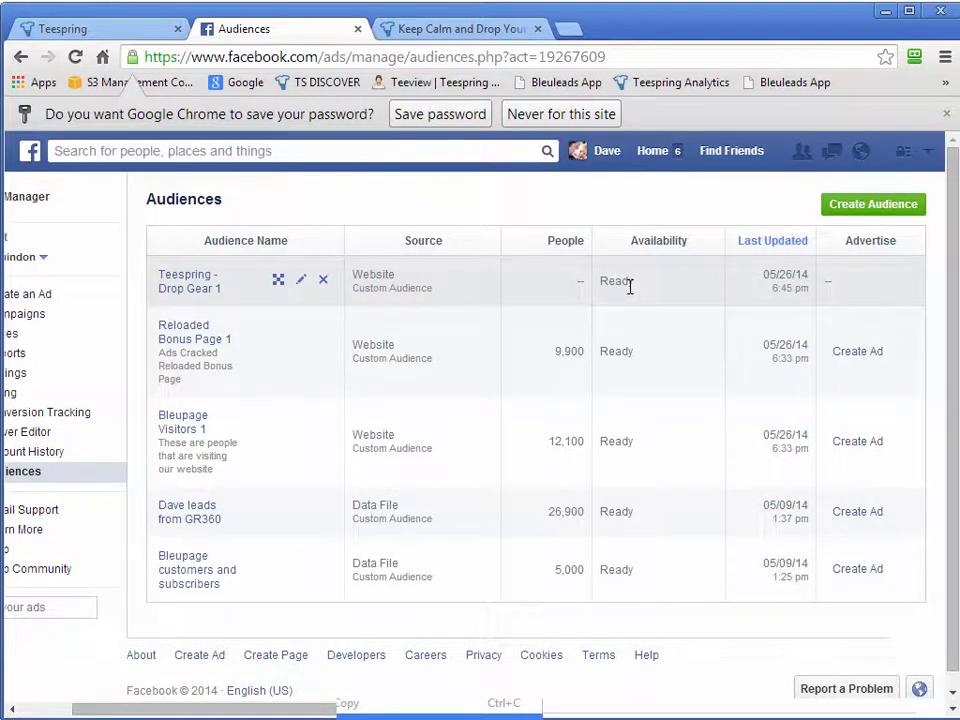
{"action": "mouse_move", "coordinate": [723, 278]}
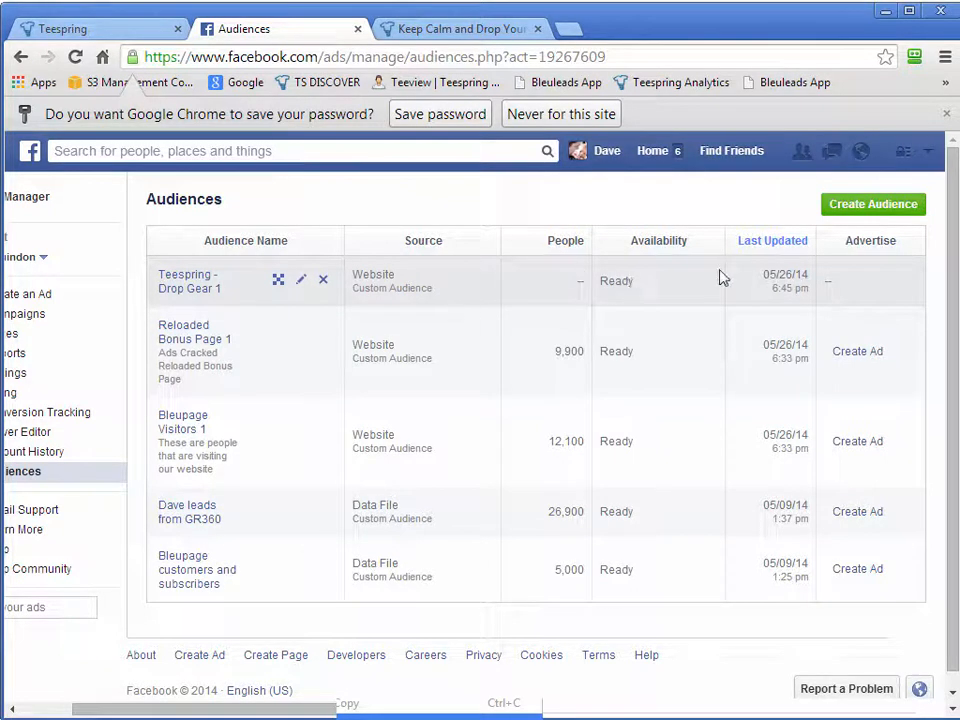